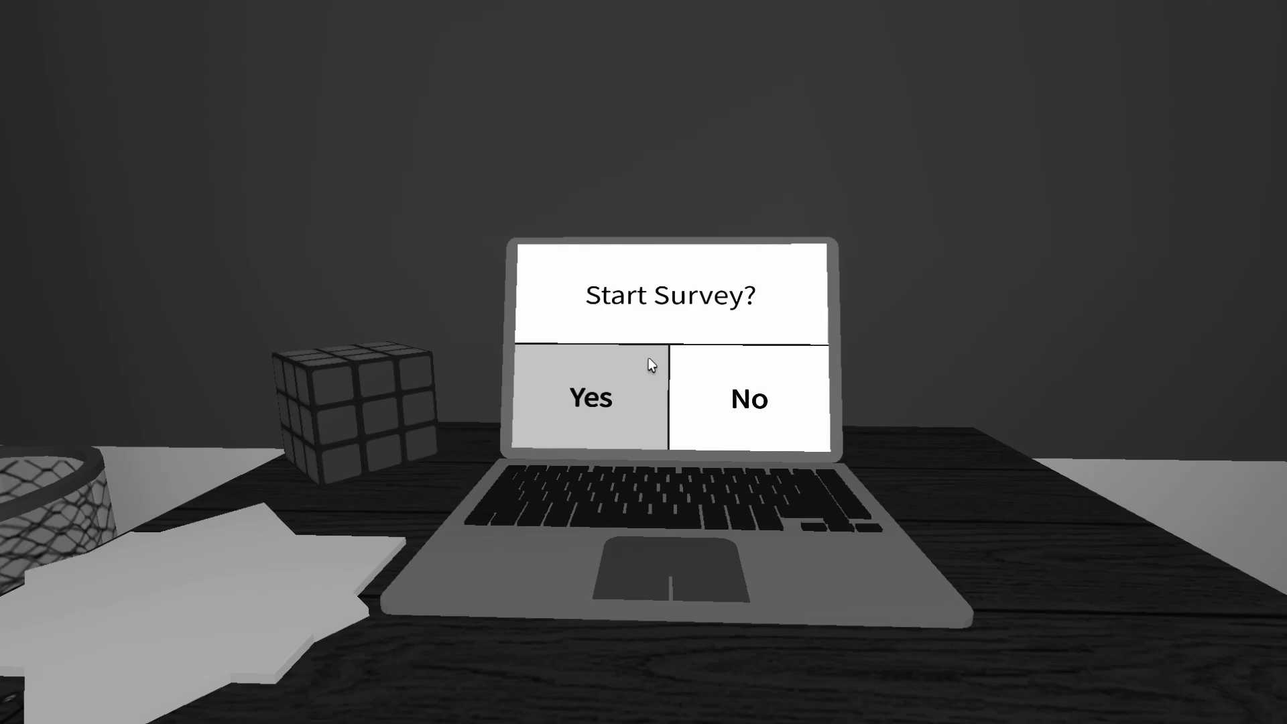
# Agree to start the laptop survey and reach the 'Are you having a nice day' question
pyautogui.click(589, 397)
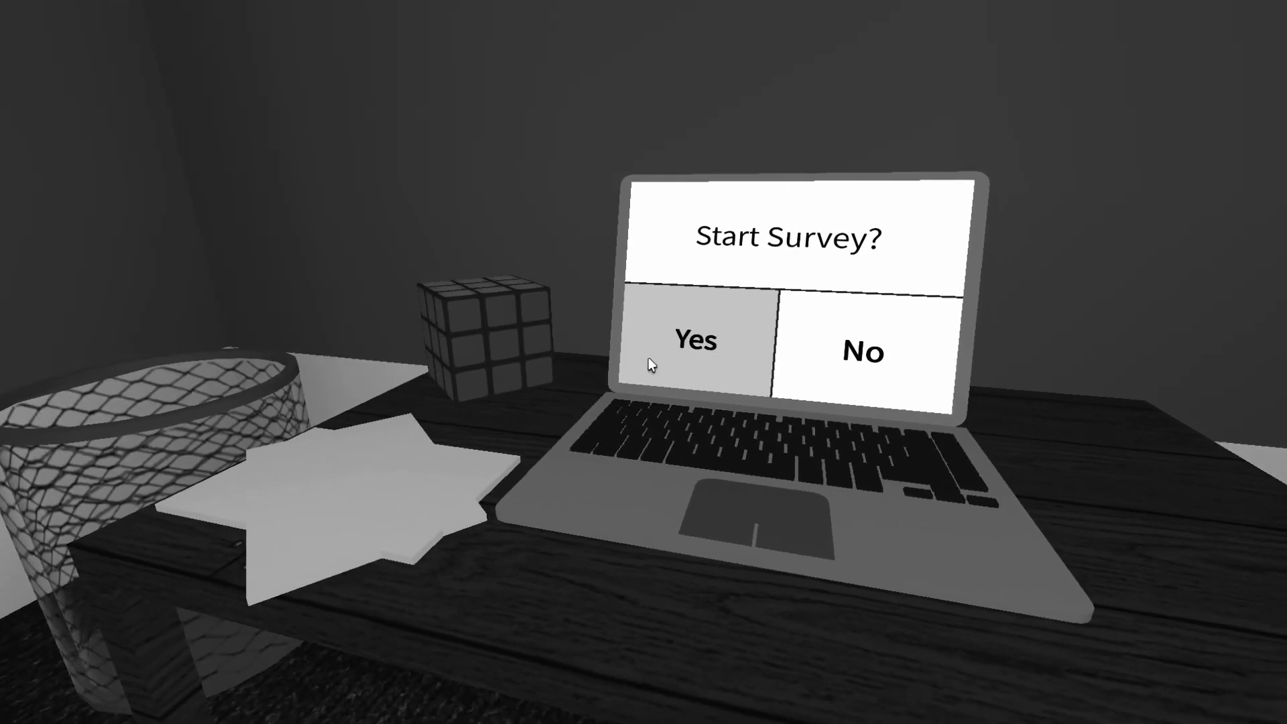
pyautogui.click(696, 352)
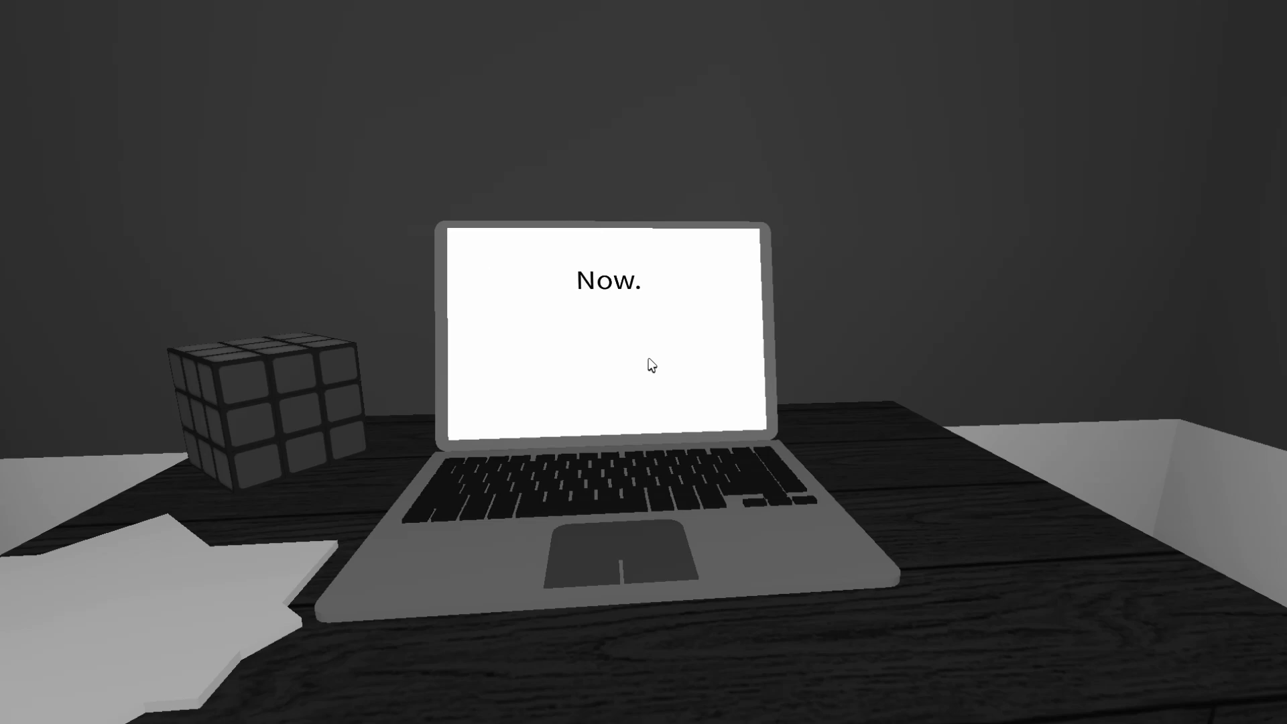
pyautogui.write('Are you having a nice day?')
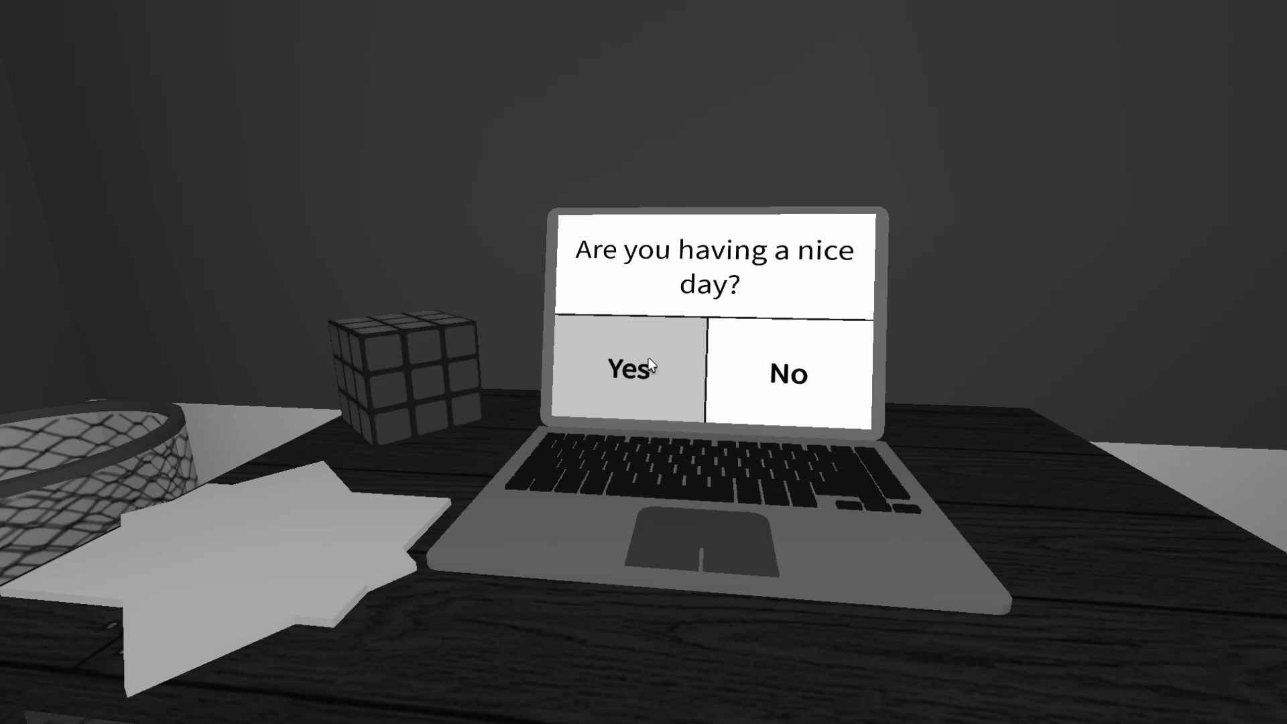
# Answer nice day, looked around, know where you are, heart diseases, and not believing in God
pyautogui.click(642, 369)
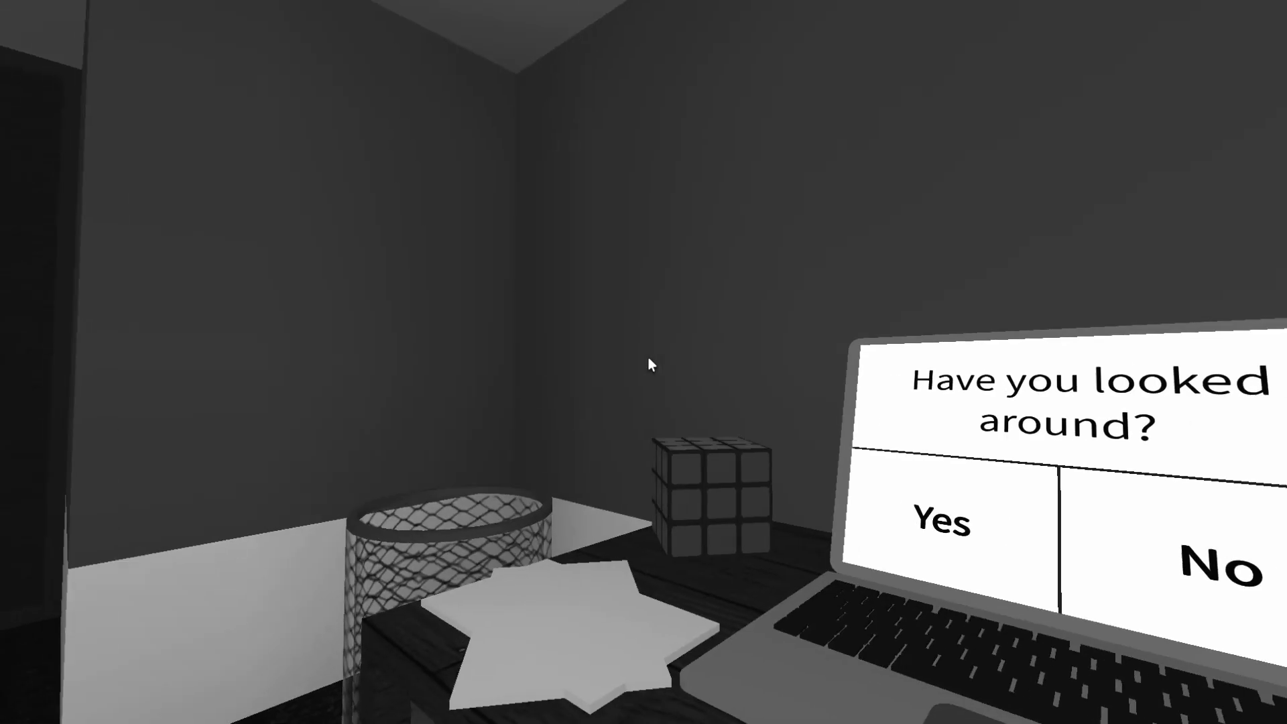
pyautogui.click(934, 520)
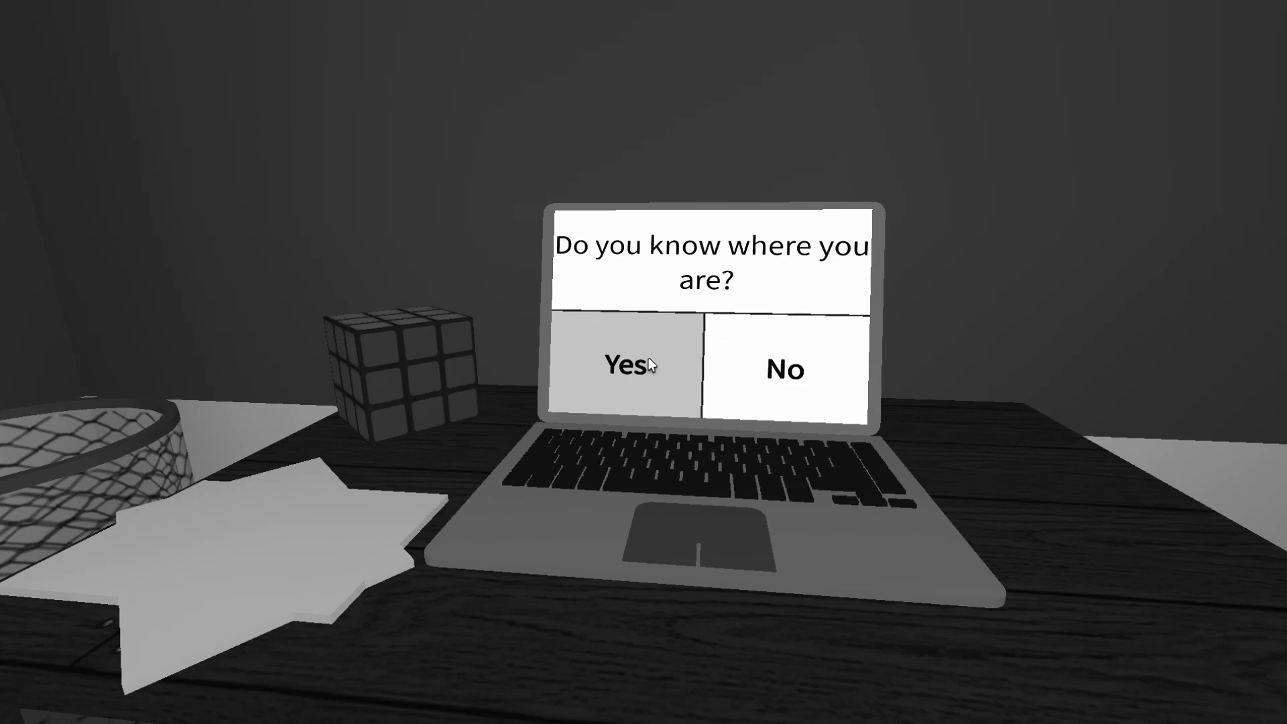
pyautogui.click(647, 366)
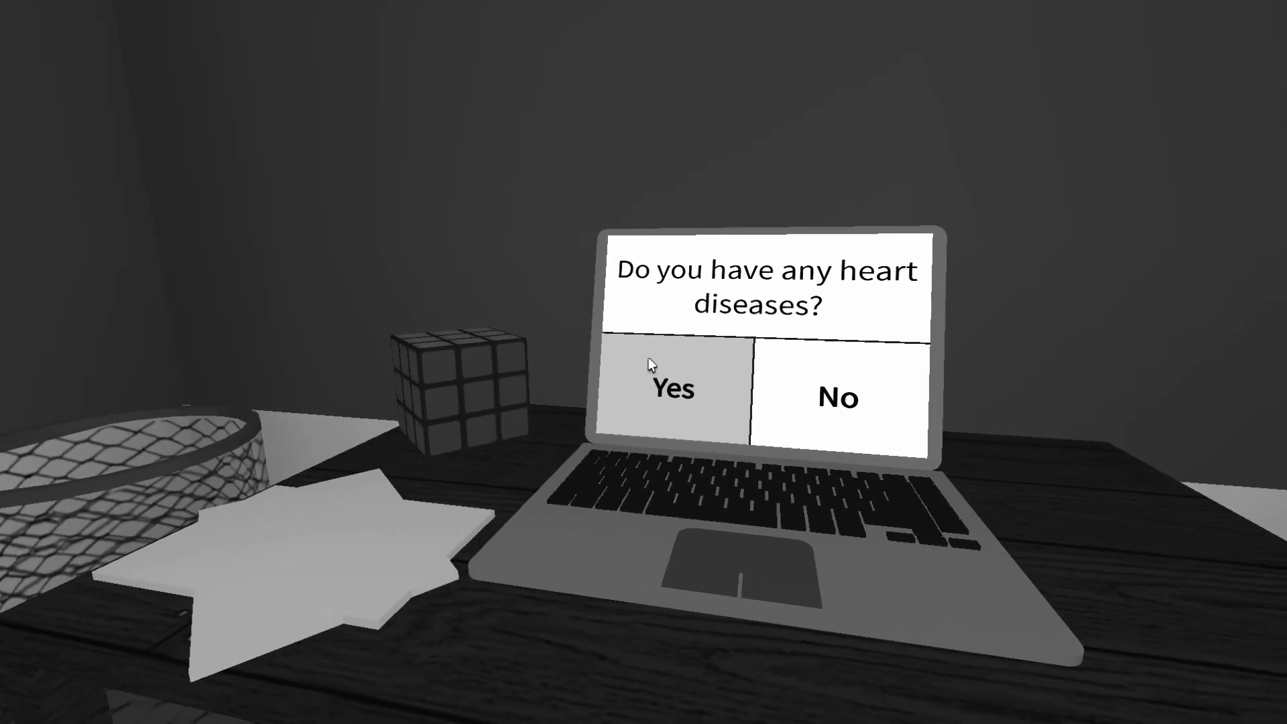
pyautogui.click(671, 389)
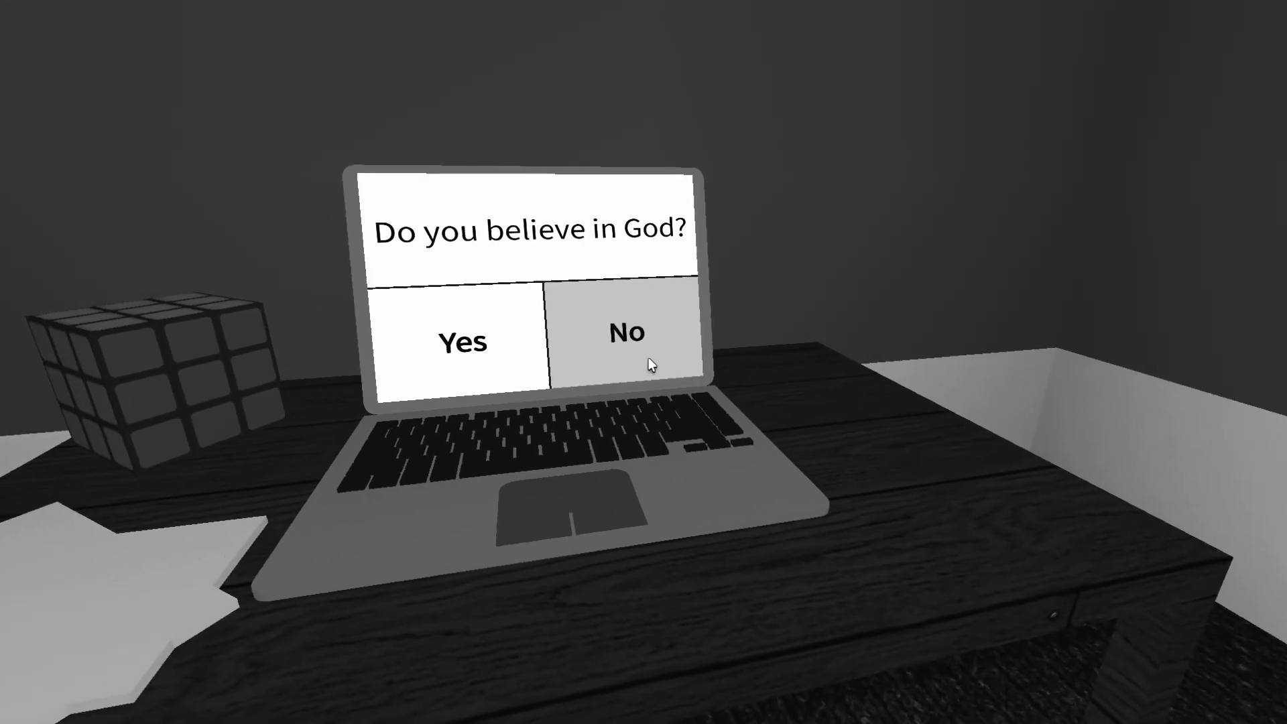
pyautogui.click(625, 335)
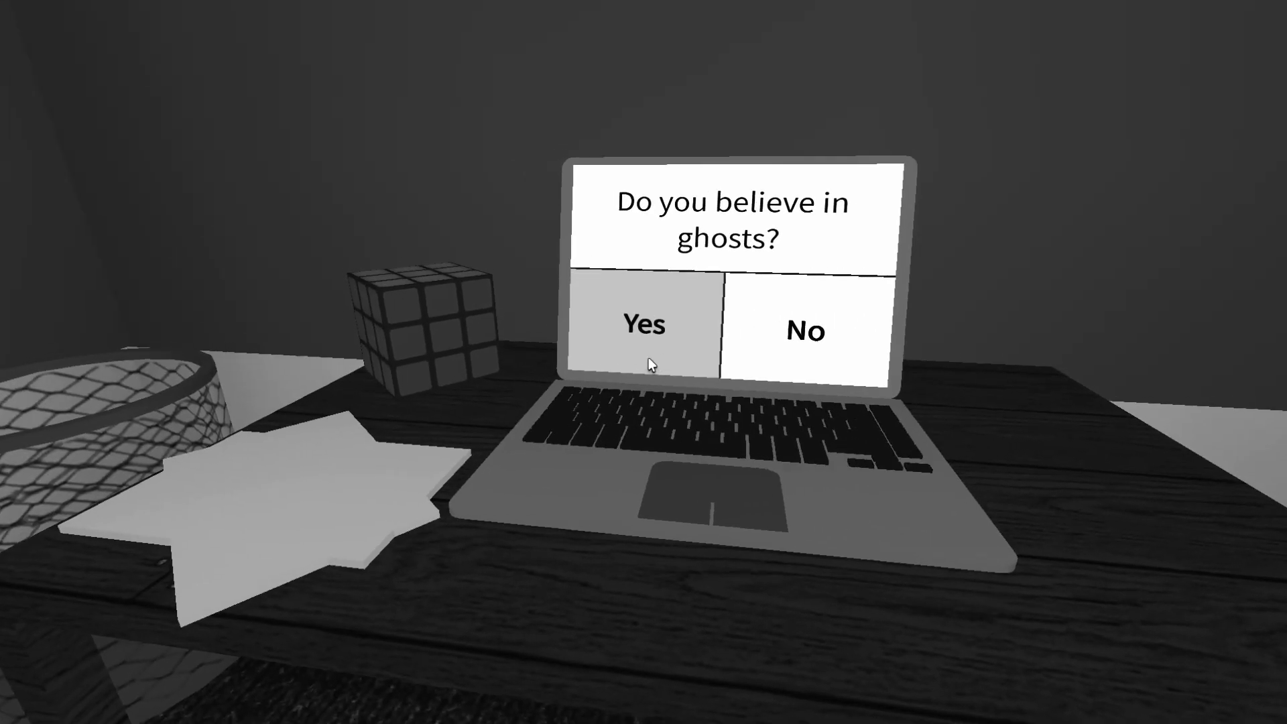
# Say yes to ghosts, then answer the sure, comfortable, dark, dying and open-door questions
pyautogui.click(643, 328)
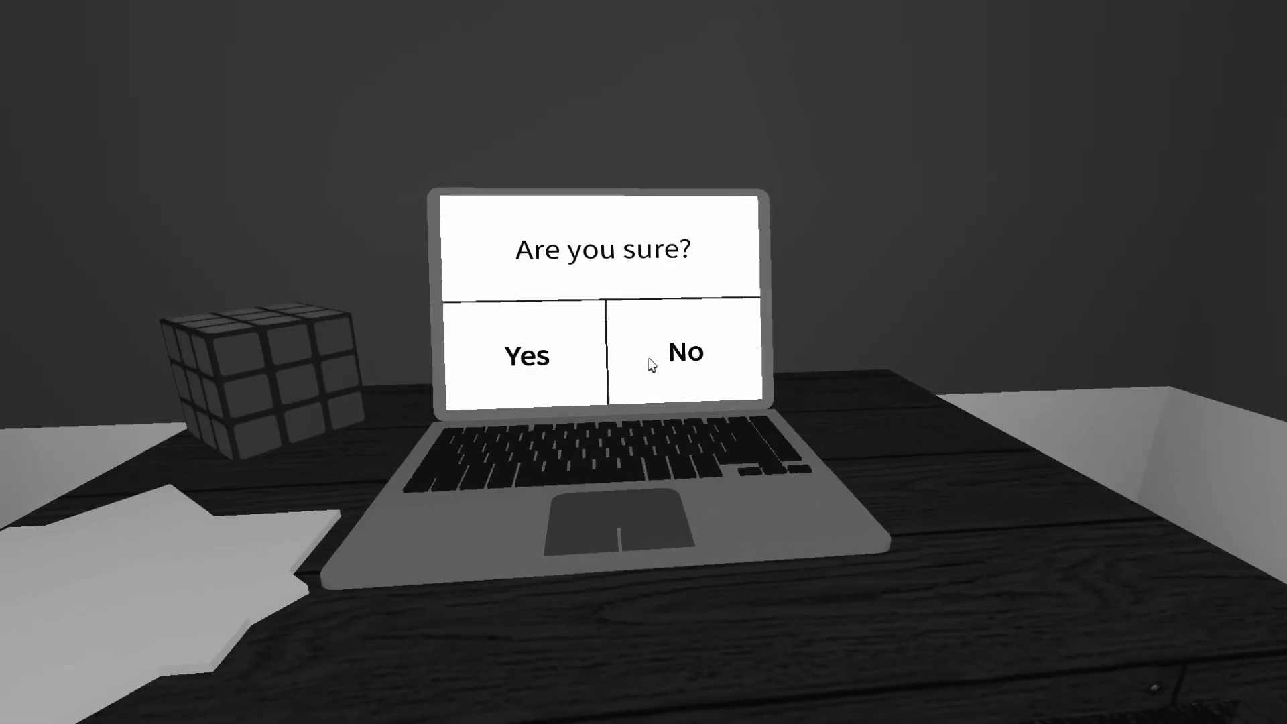
pyautogui.click(682, 353)
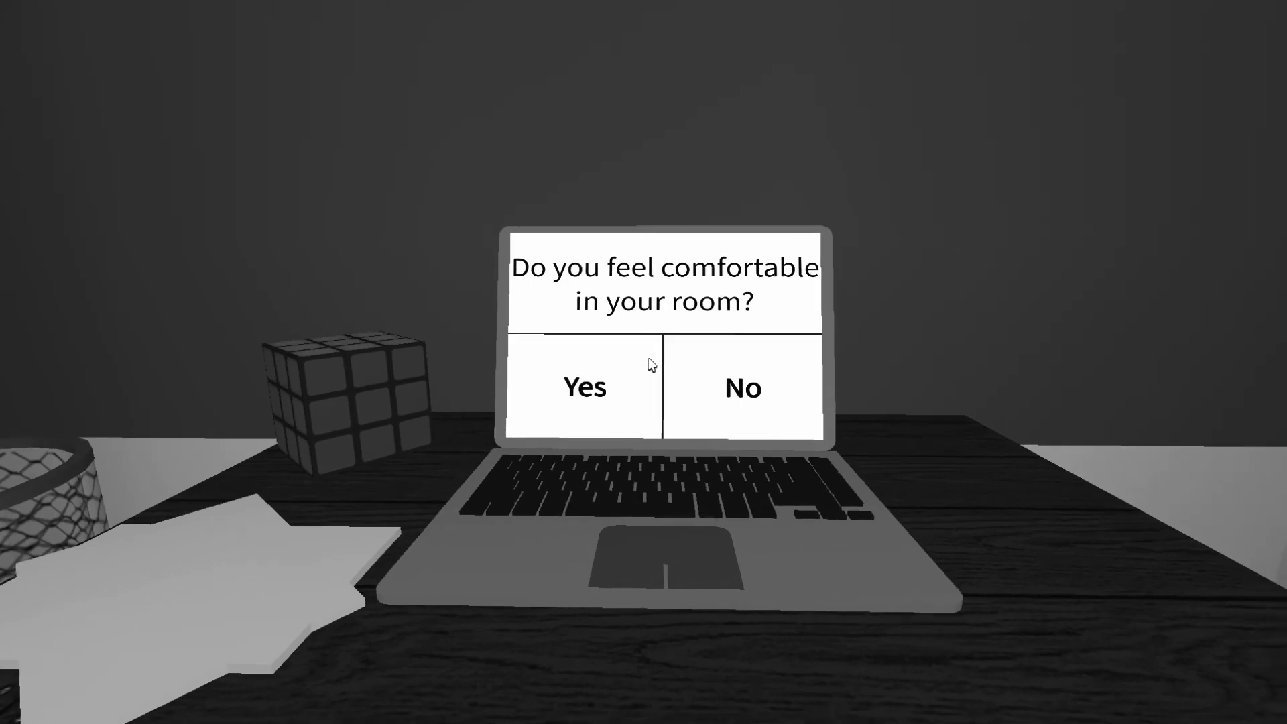
pyautogui.click(586, 386)
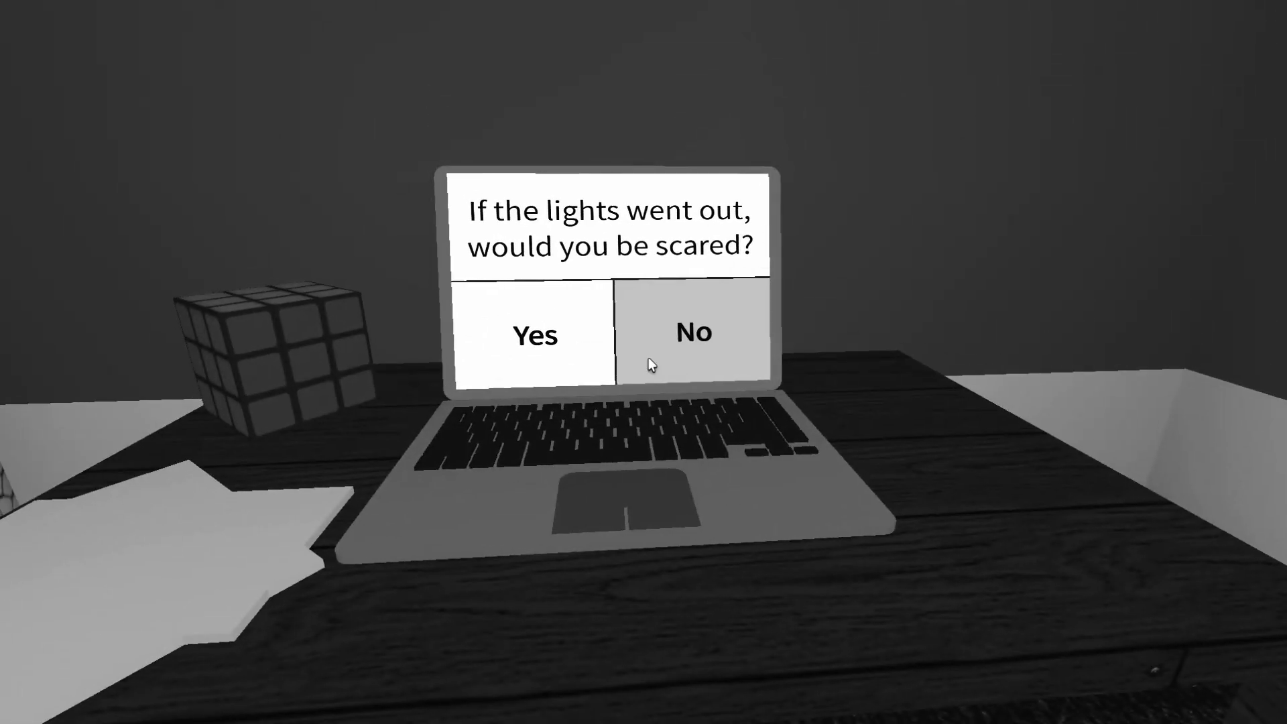
pyautogui.click(691, 333)
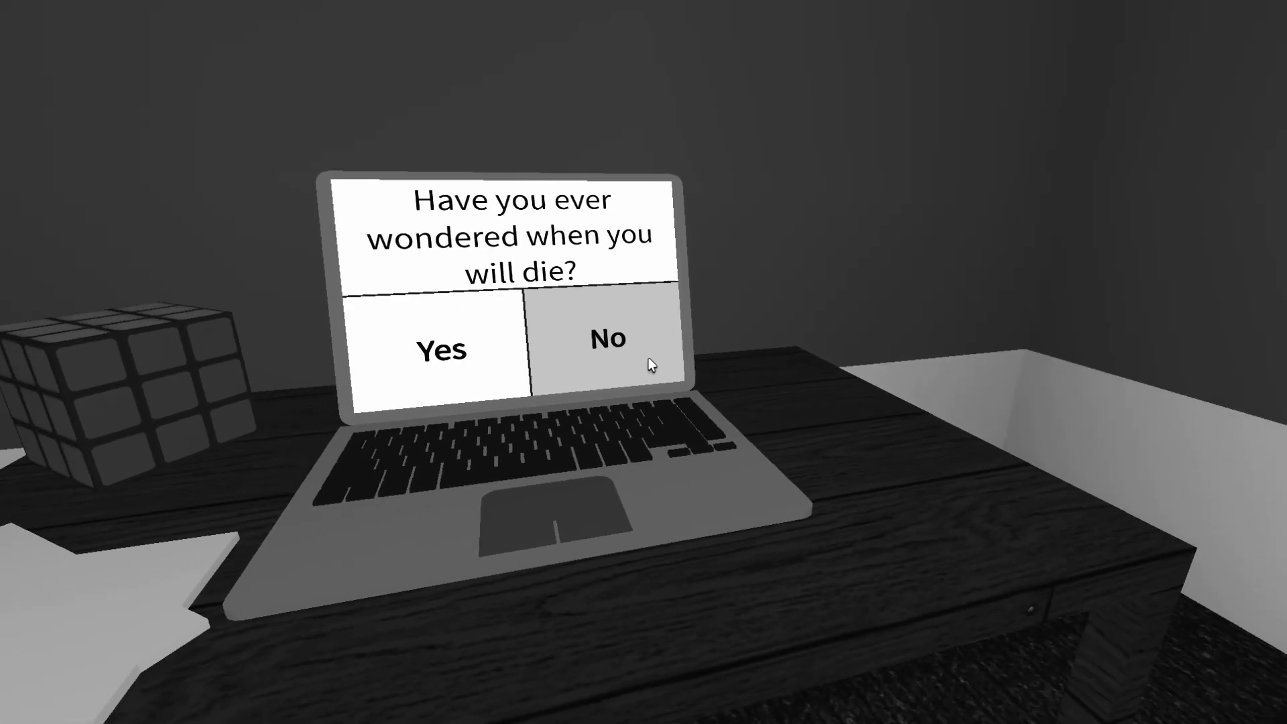
pyautogui.click(607, 339)
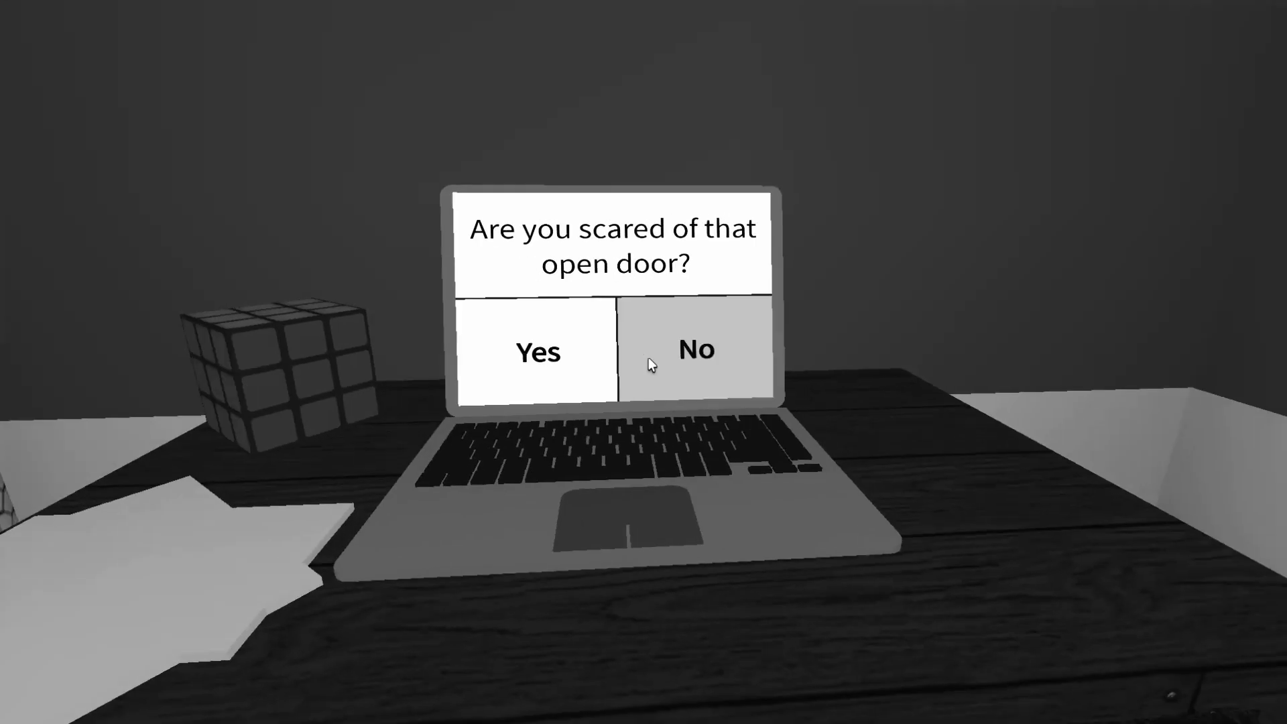
pyautogui.click(694, 350)
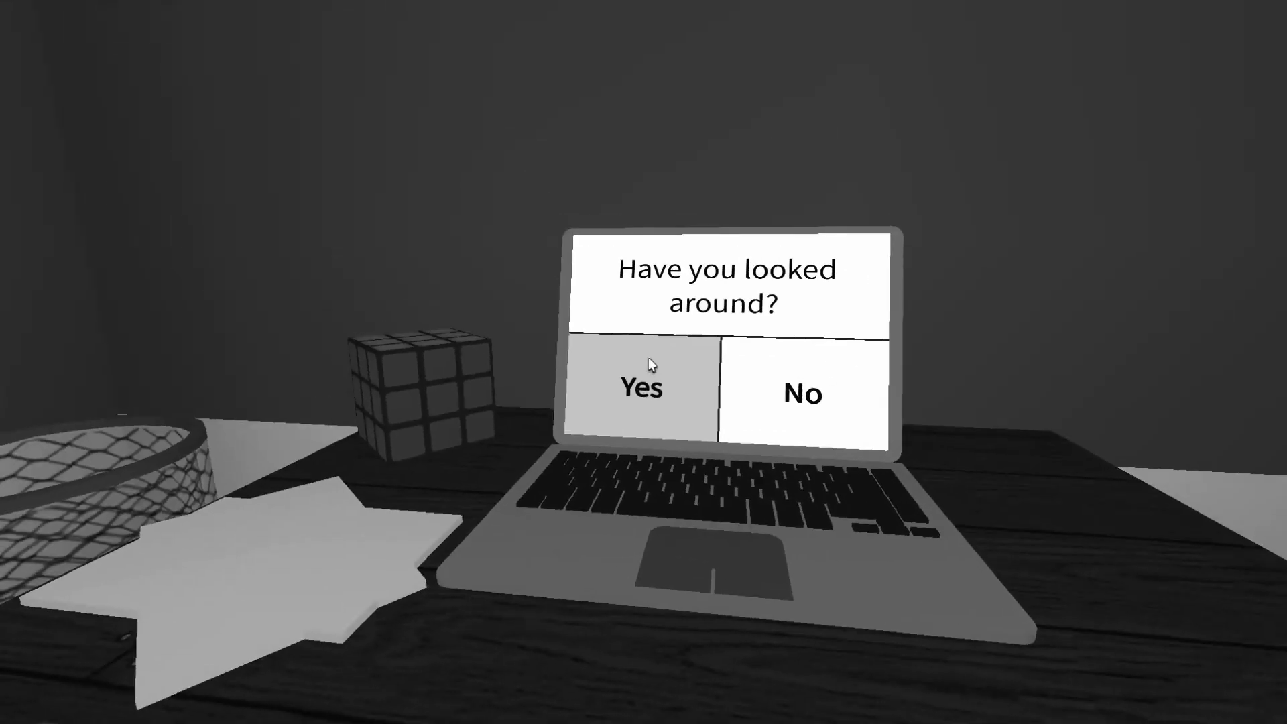
# Answer Yes to looked around, someone looking if missing, being alone, and being heard screaming
pyautogui.click(648, 364)
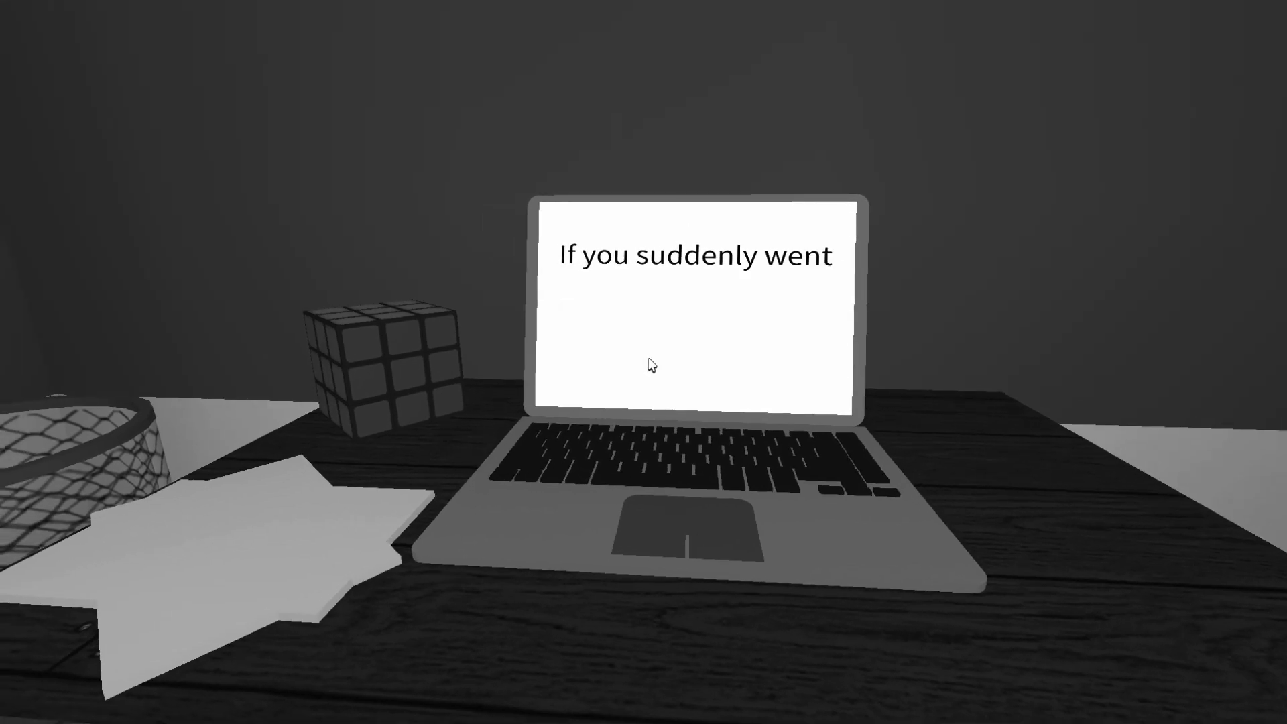
pyautogui.write('missing, would anybody come looking for you?')
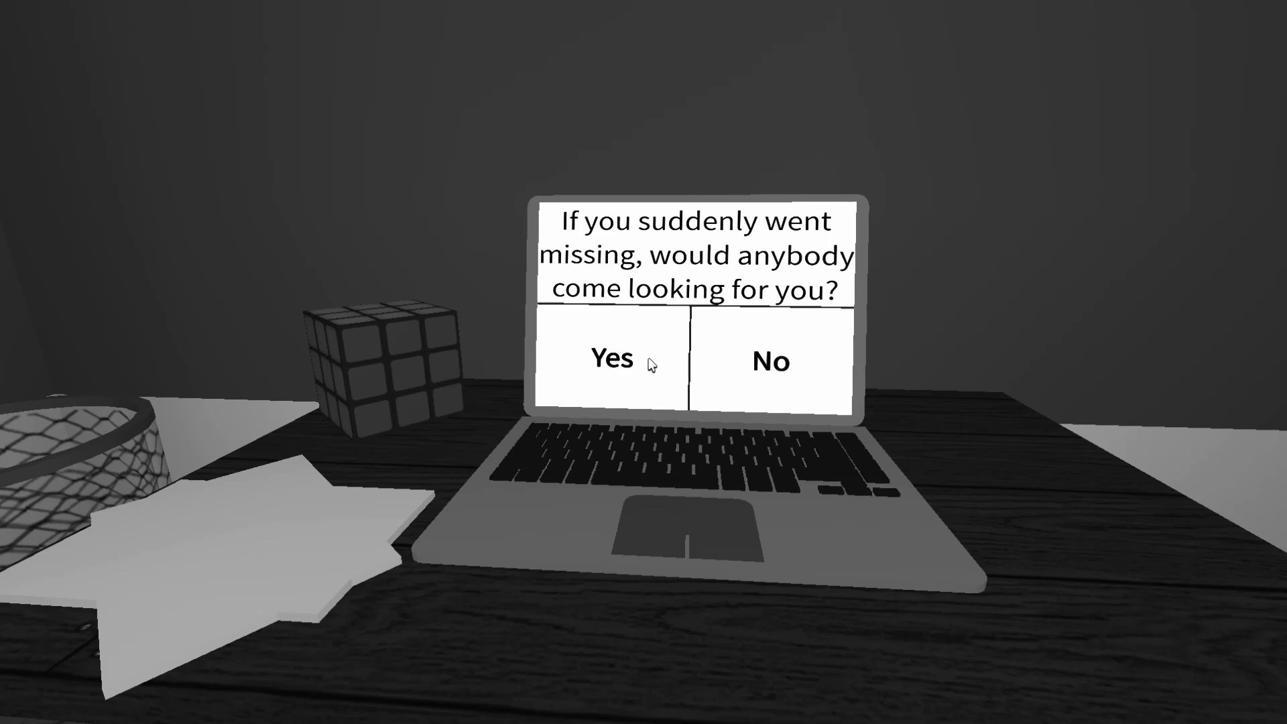
pyautogui.click(612, 359)
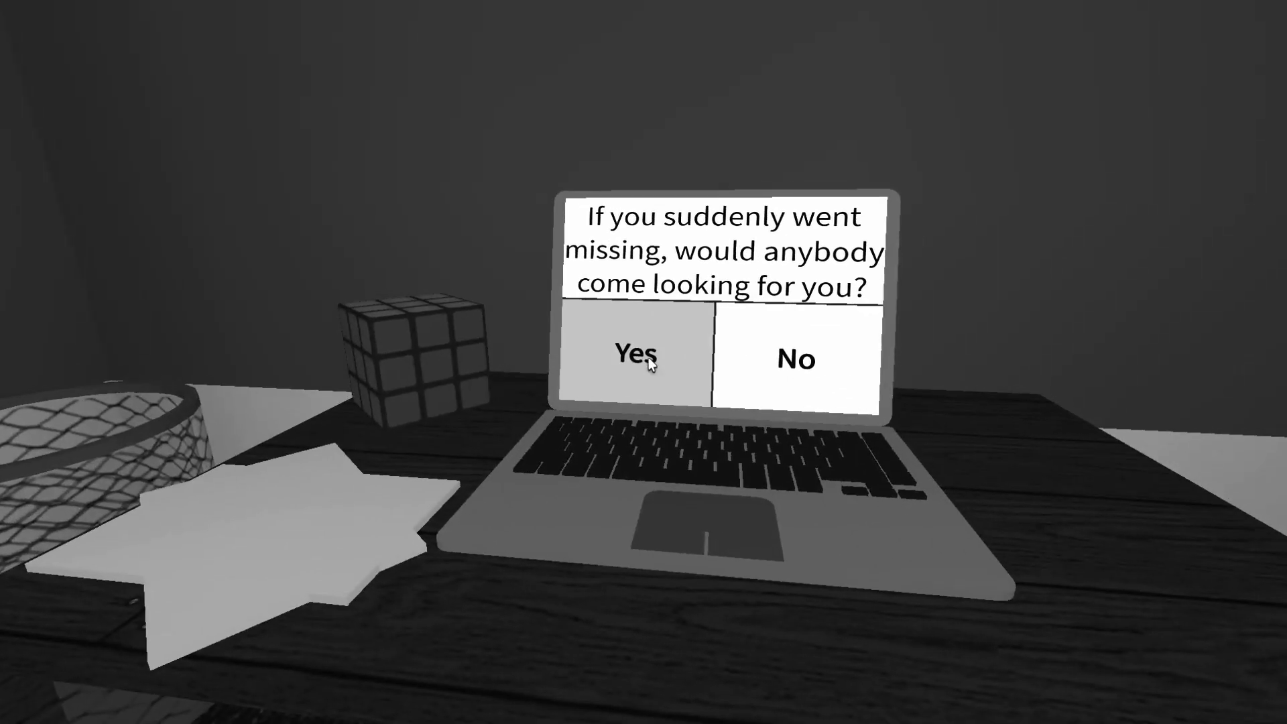
pyautogui.click(641, 359)
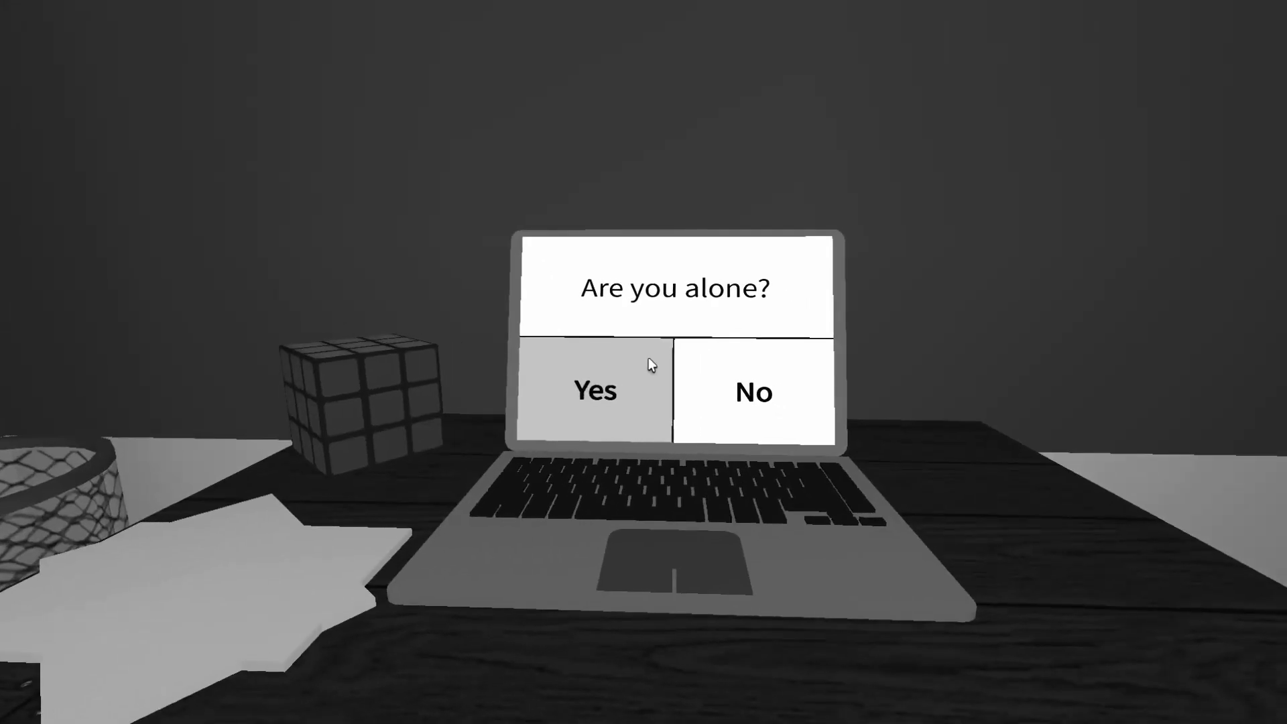
pyautogui.click(595, 391)
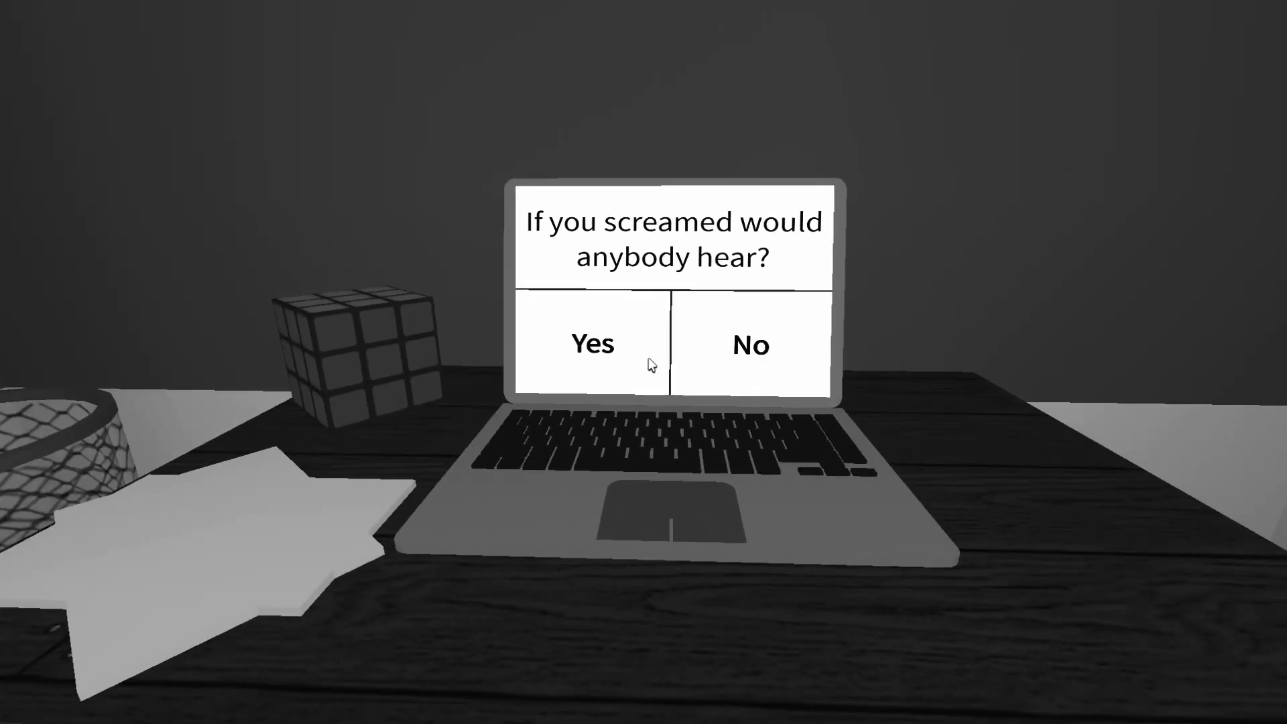
pyautogui.click(592, 344)
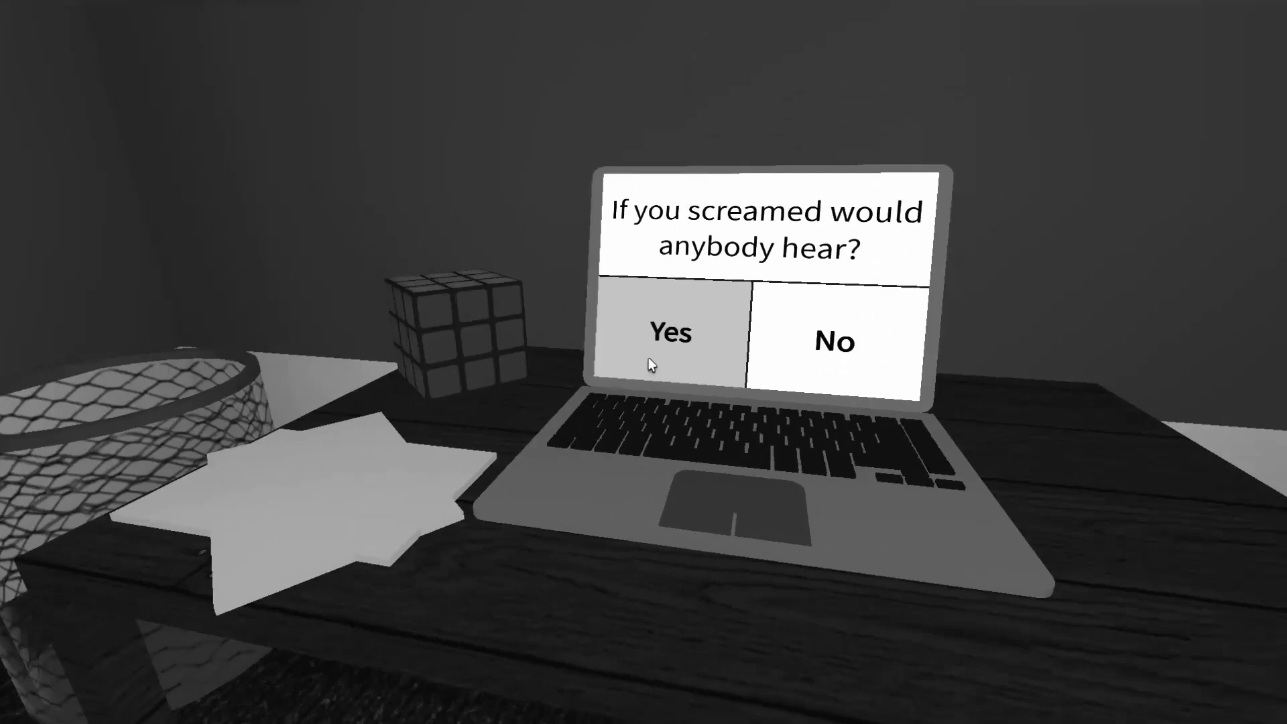
pyautogui.click(669, 334)
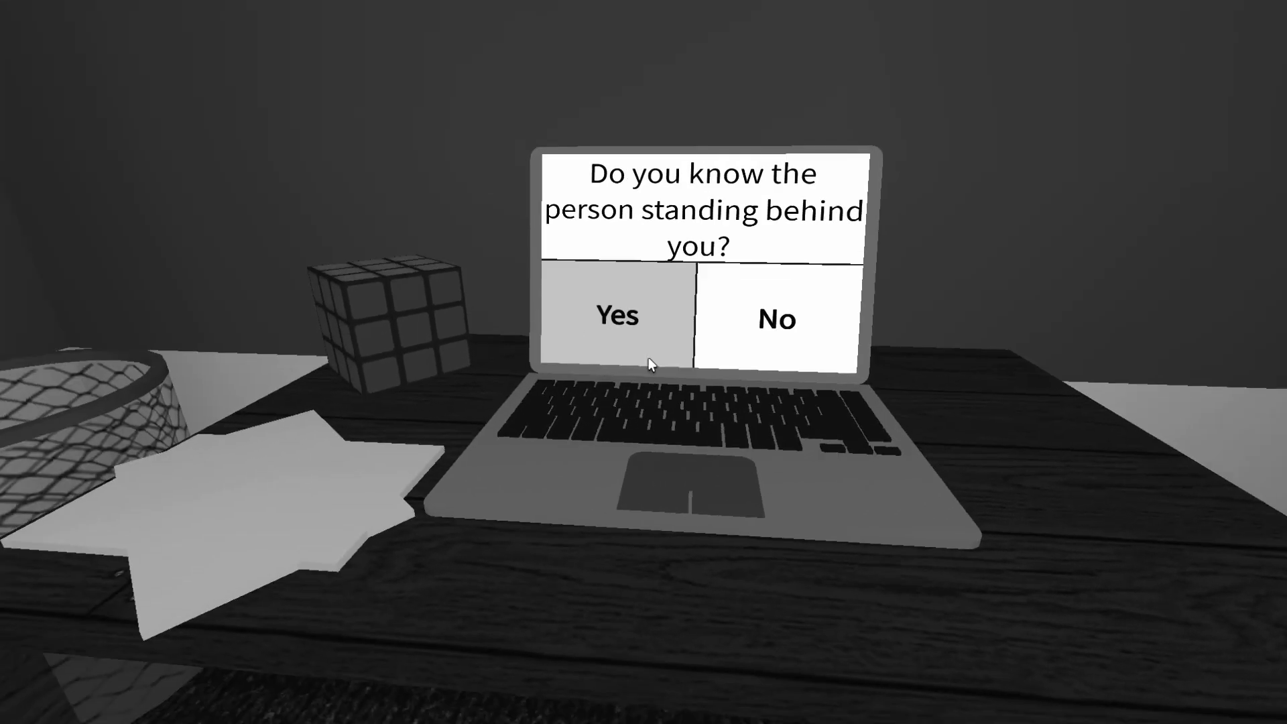
# Answer Yes to knowing the person behind, being scared, someone in your room, and enough
pyautogui.click(616, 317)
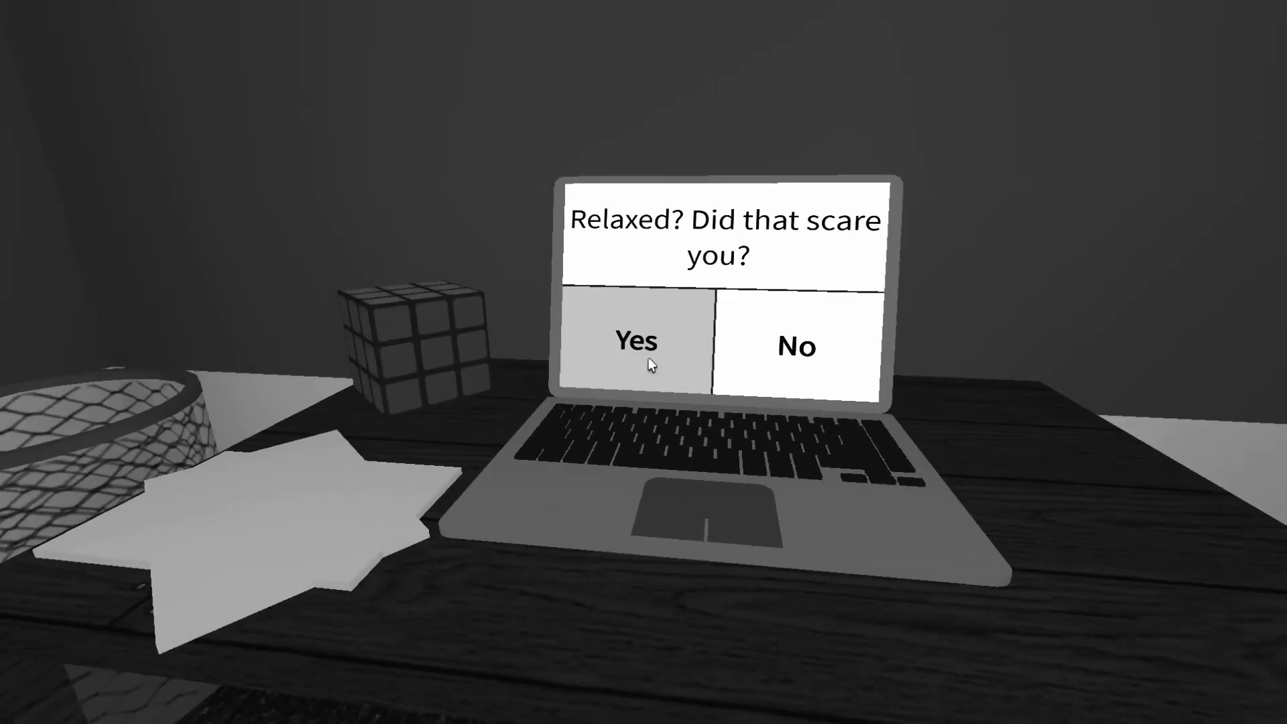
pyautogui.click(635, 350)
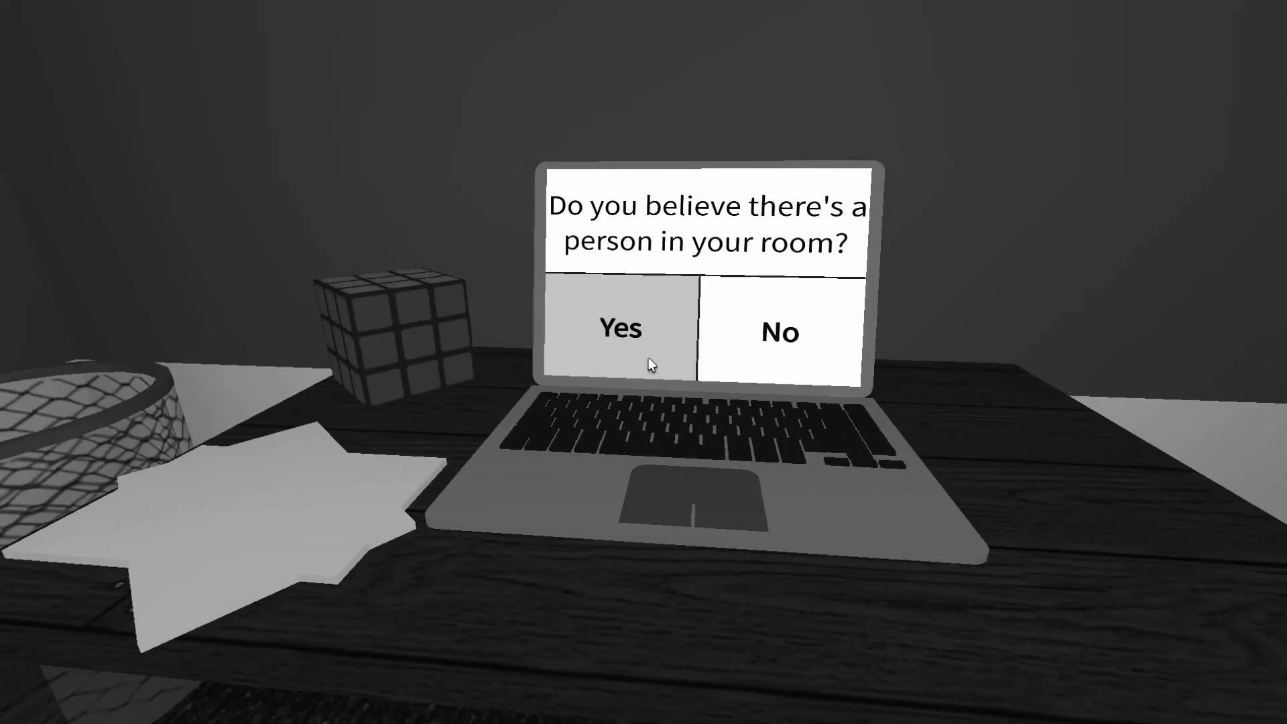
pyautogui.click(620, 329)
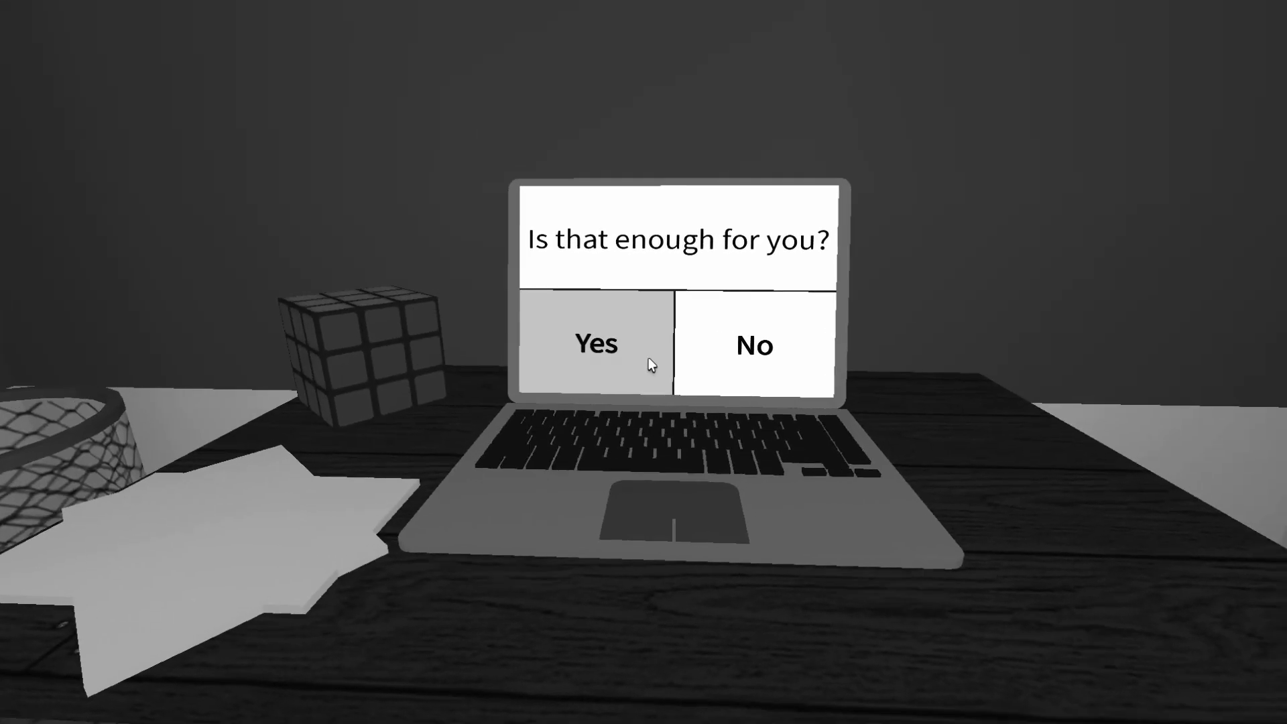
pyautogui.click(595, 344)
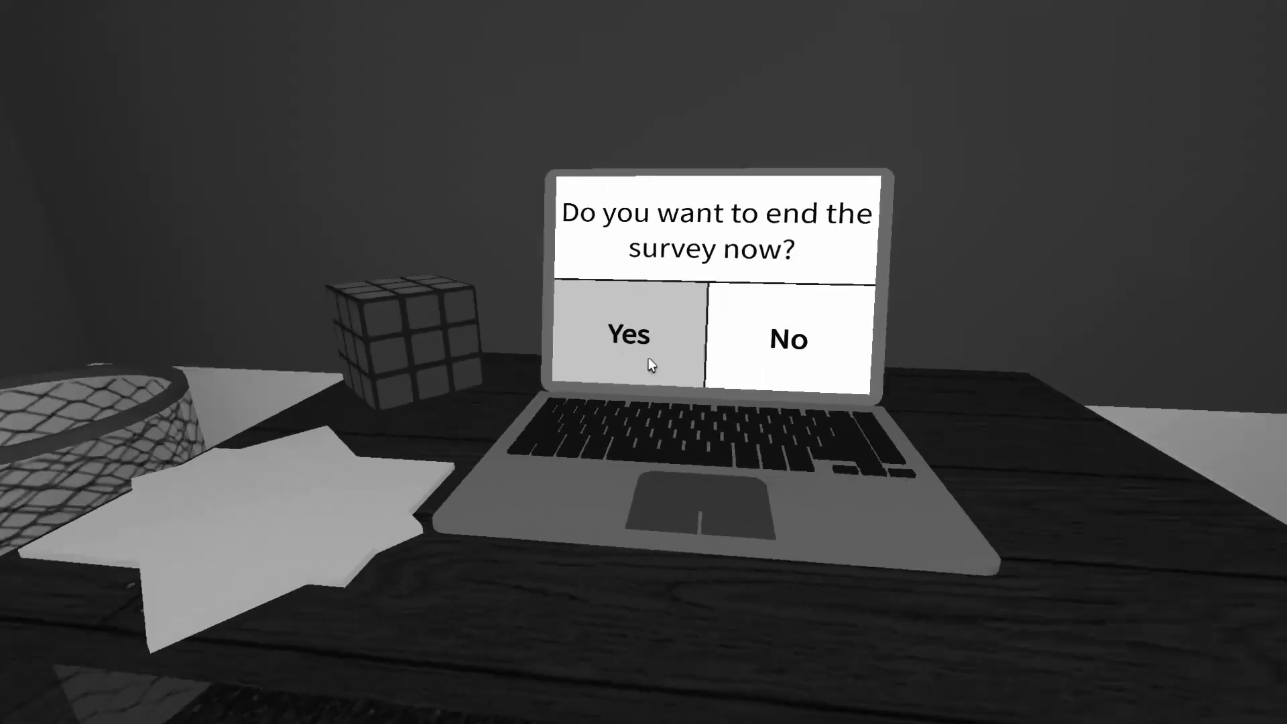
pyautogui.click(628, 336)
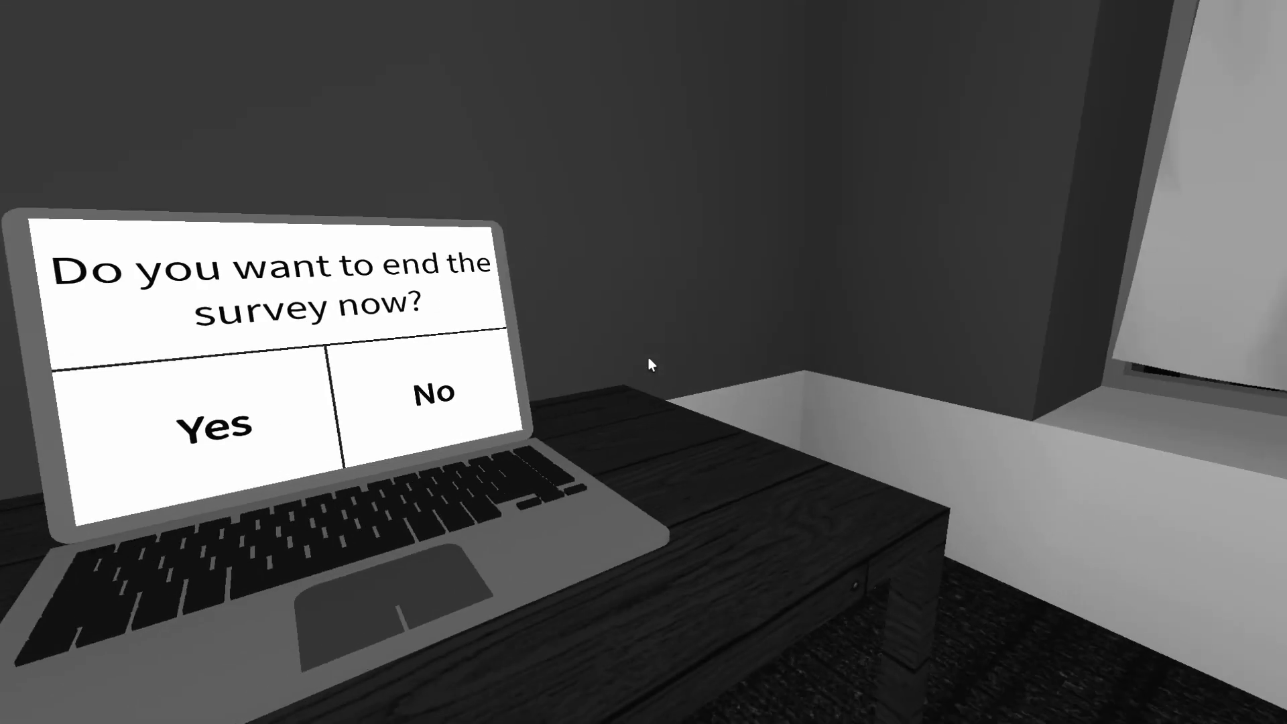
pyautogui.click(204, 427)
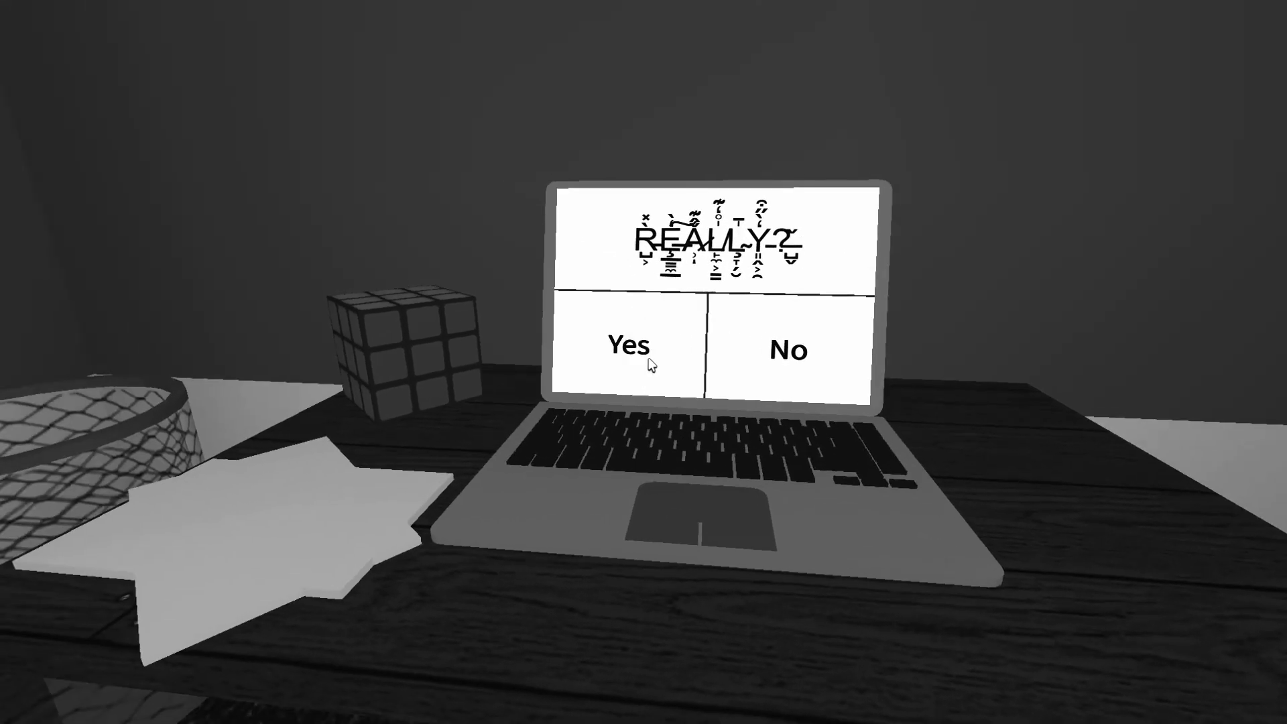
pyautogui.click(626, 346)
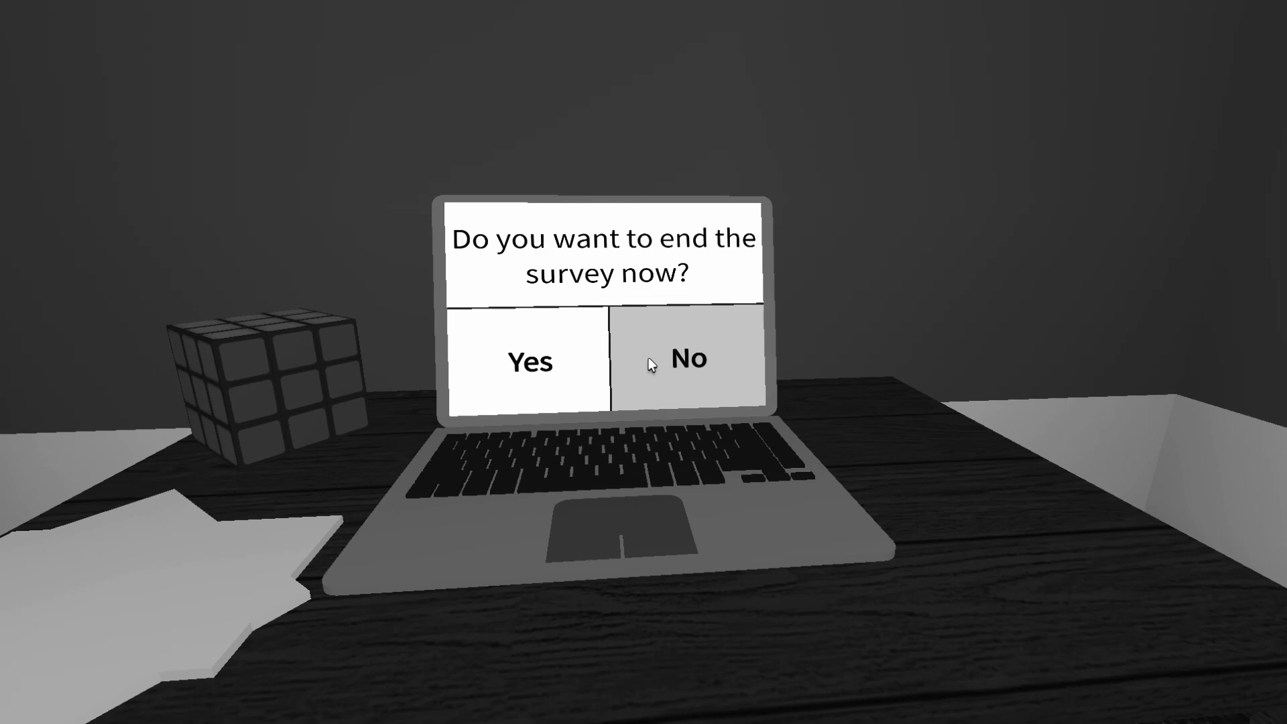
# Choose No on ending the survey and No again on the confirmation
pyautogui.click(654, 365)
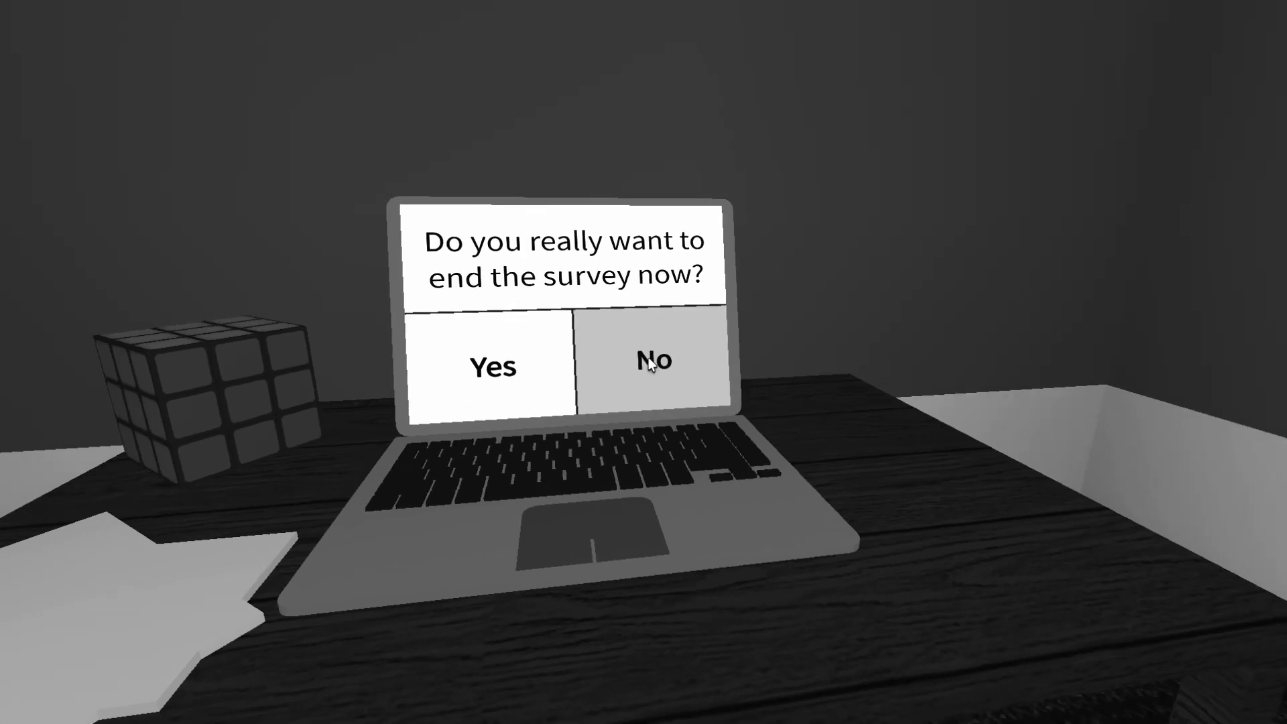
pyautogui.click(651, 366)
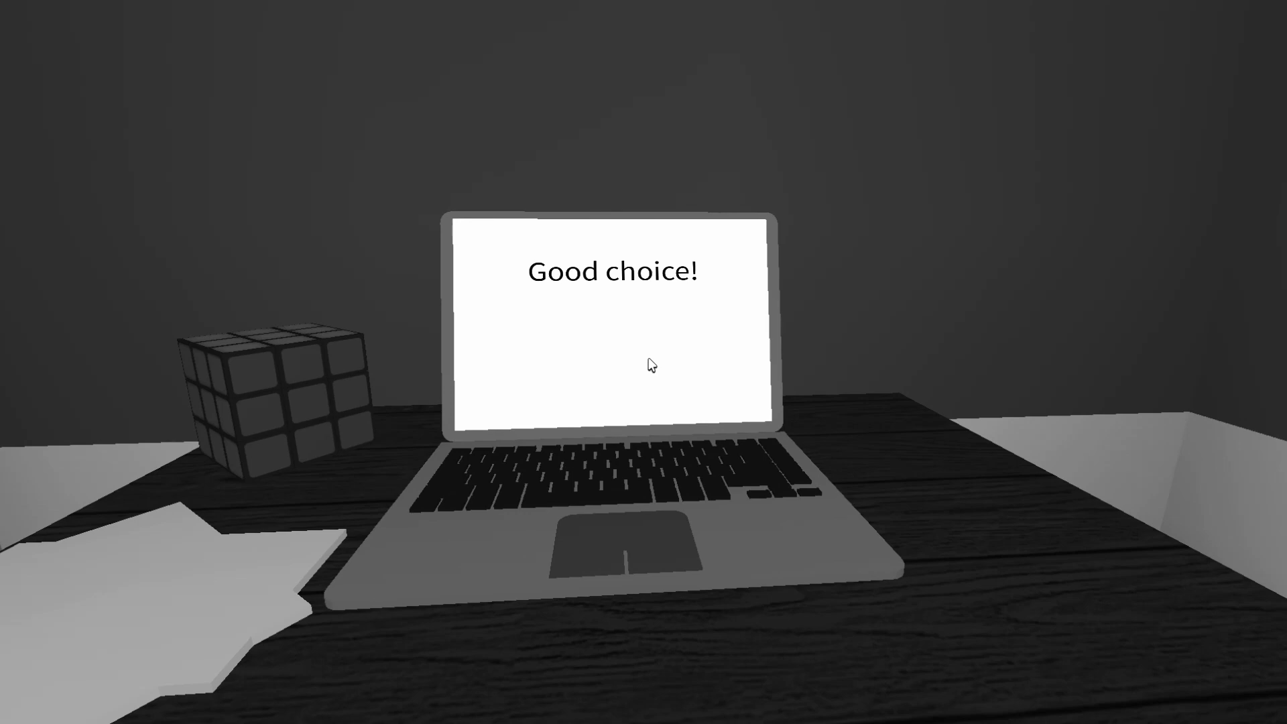